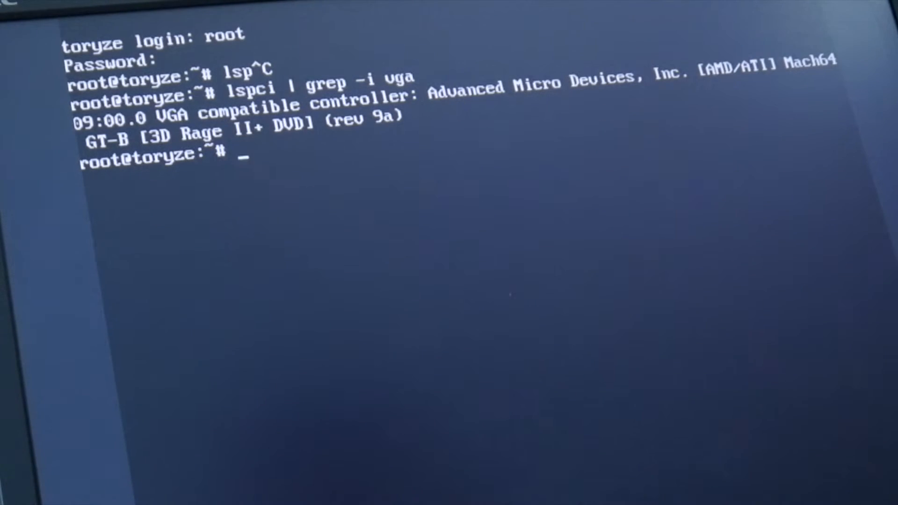
# - Run cat /proc/fb to list framebuffer devices, showing only an EFI VGA framebuffer
pyautogui.write('cat /')
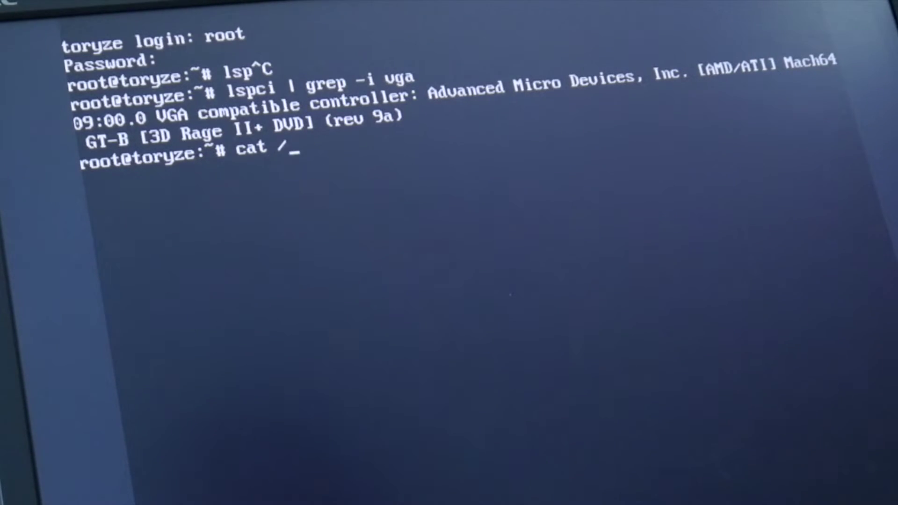
pyautogui.press('Return')
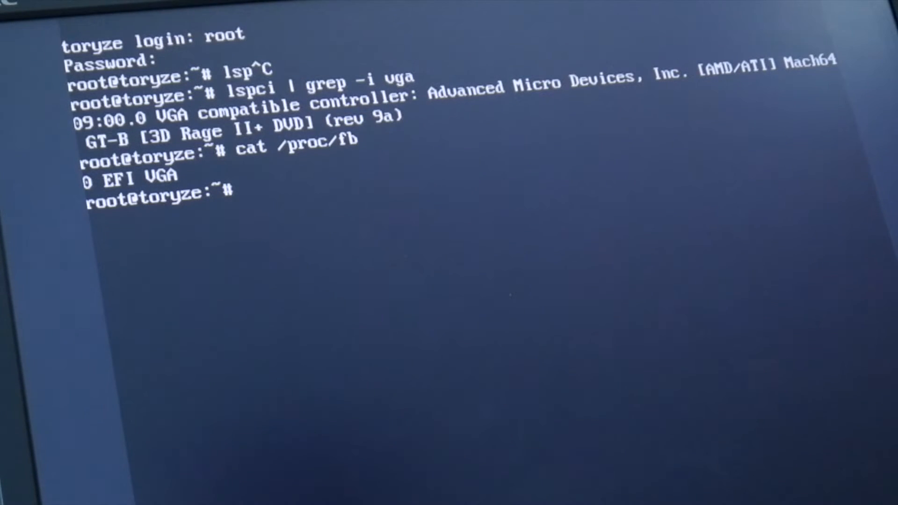
# - Run dmesg filtered for efifb and review the lines confirming the 640x480x24 EFI framebuffer mode
pyautogui.write('dmesg |')
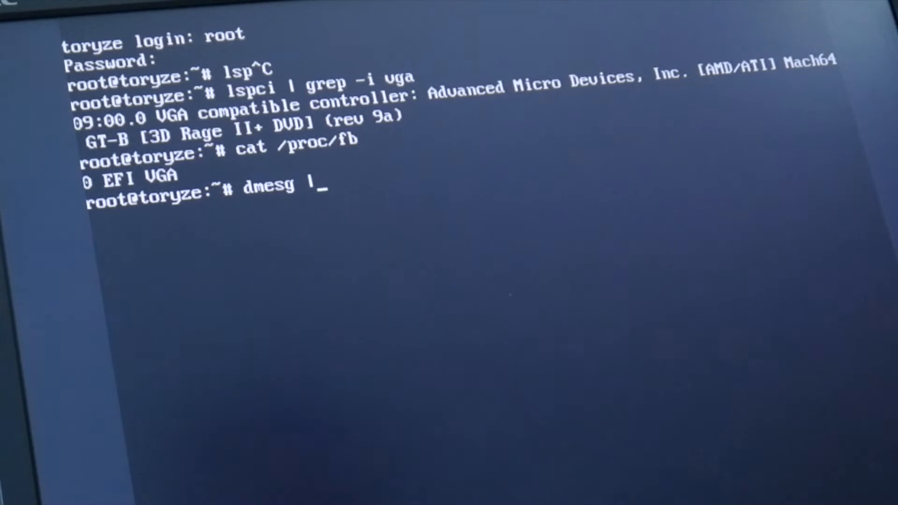
pyautogui.press('Return')
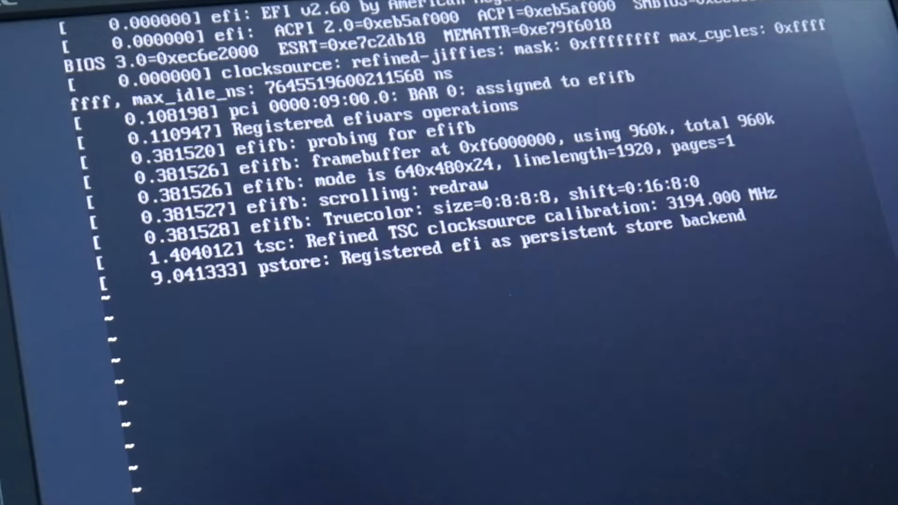
pyautogui.scroll(-3)
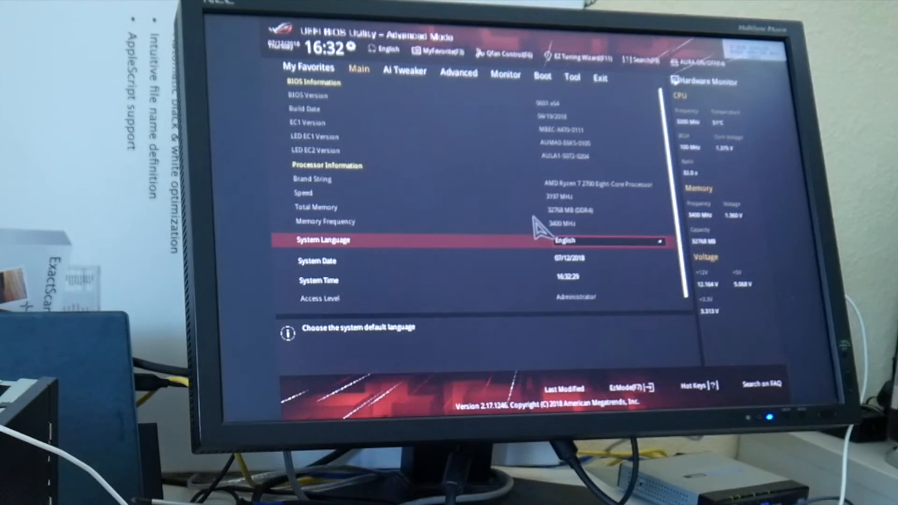
pyautogui.moveTo(544, 229)
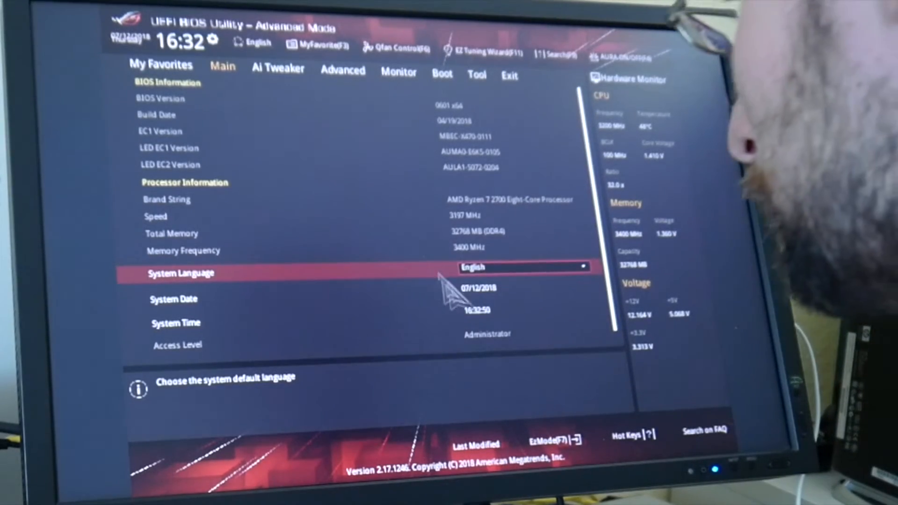
pyautogui.click(342, 71)
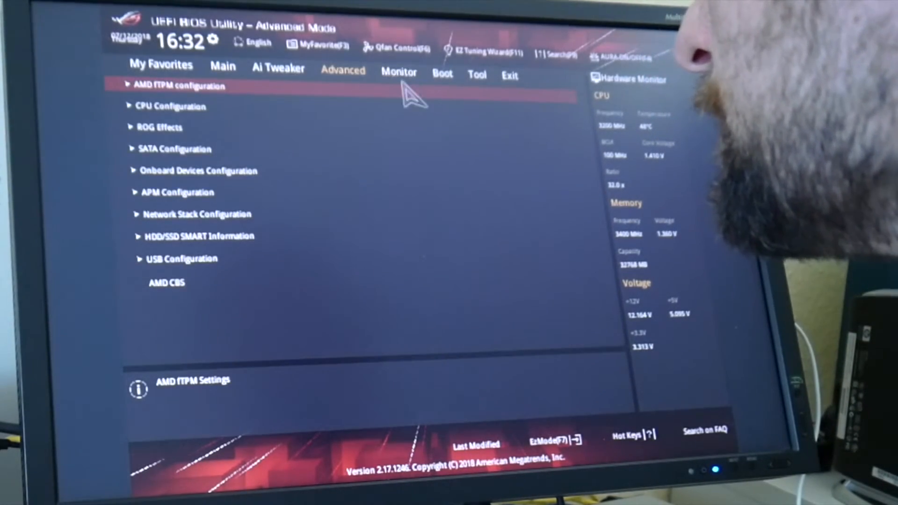
pyautogui.click(399, 72)
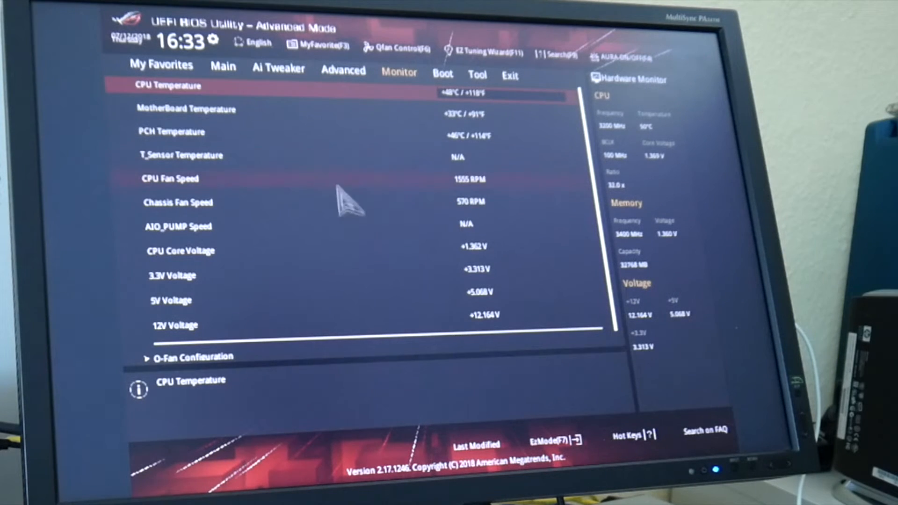
pyautogui.click(223, 70)
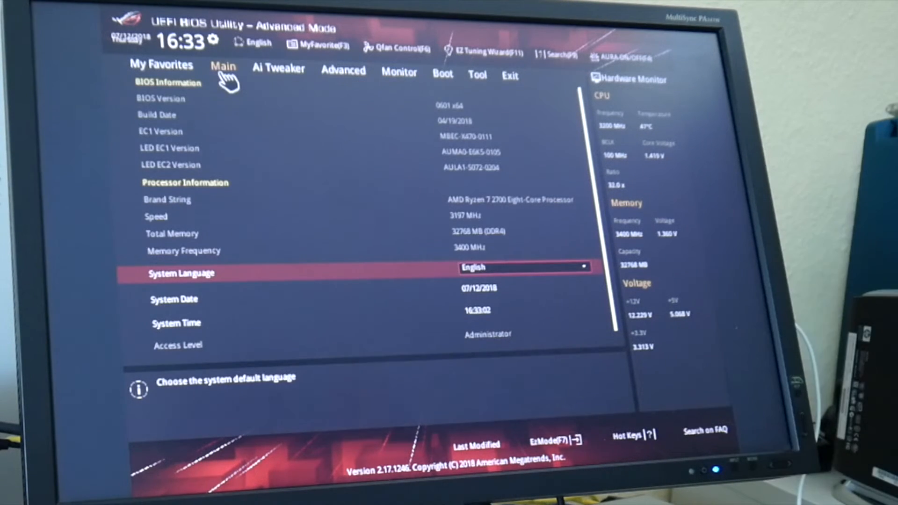
pyautogui.moveTo(252, 124)
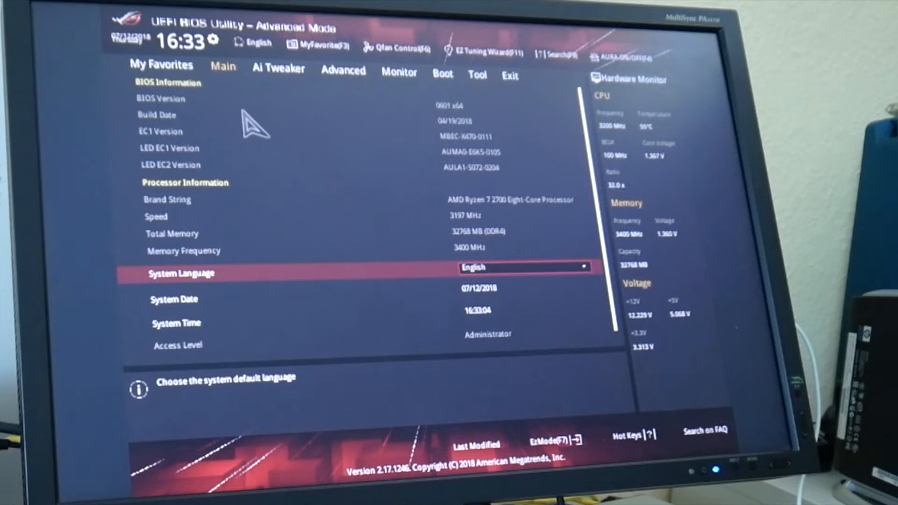
pyautogui.moveTo(407, 304)
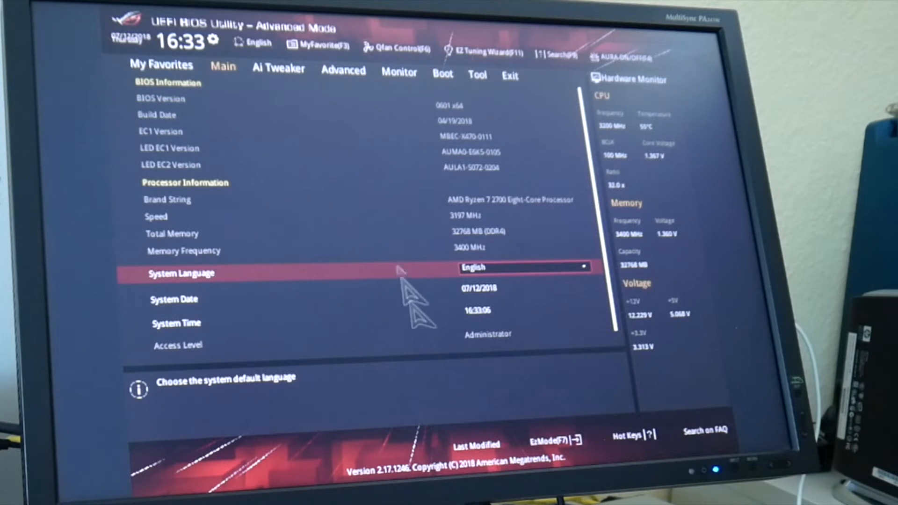
pyautogui.moveTo(439, 272)
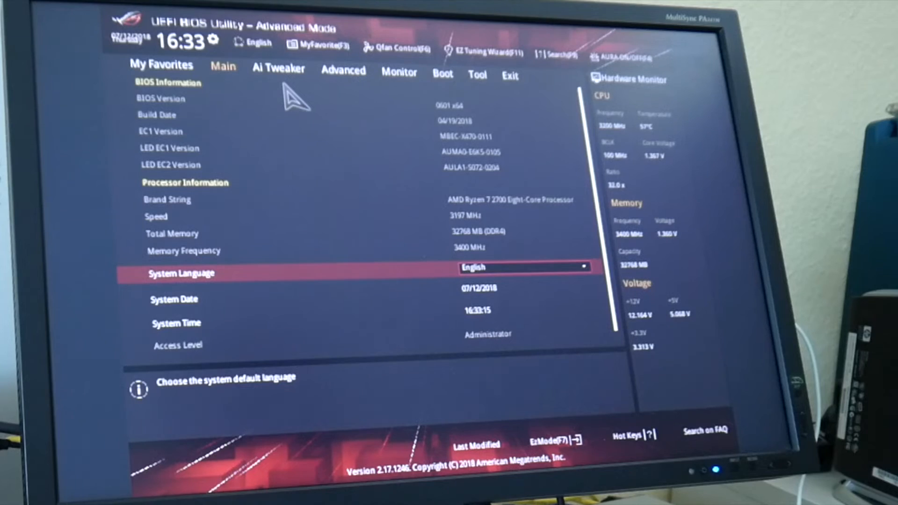
pyautogui.click(343, 69)
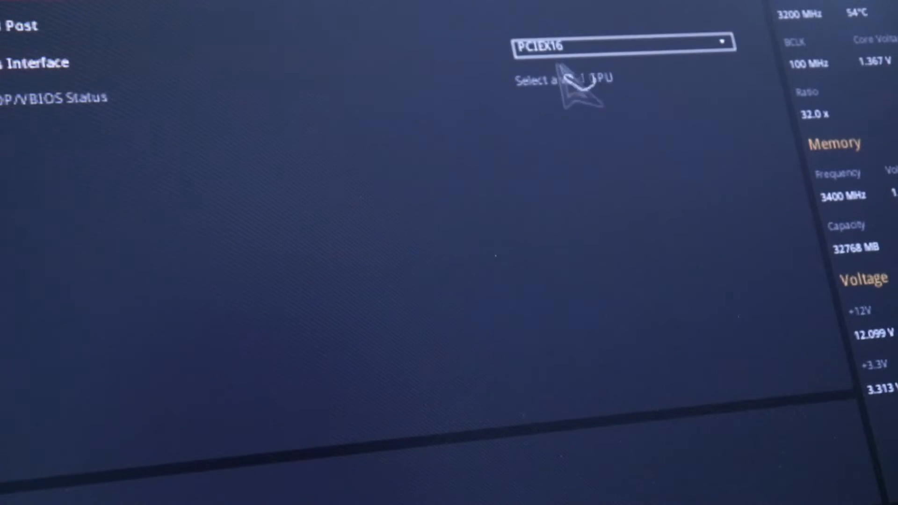
pyautogui.moveTo(103, 75)
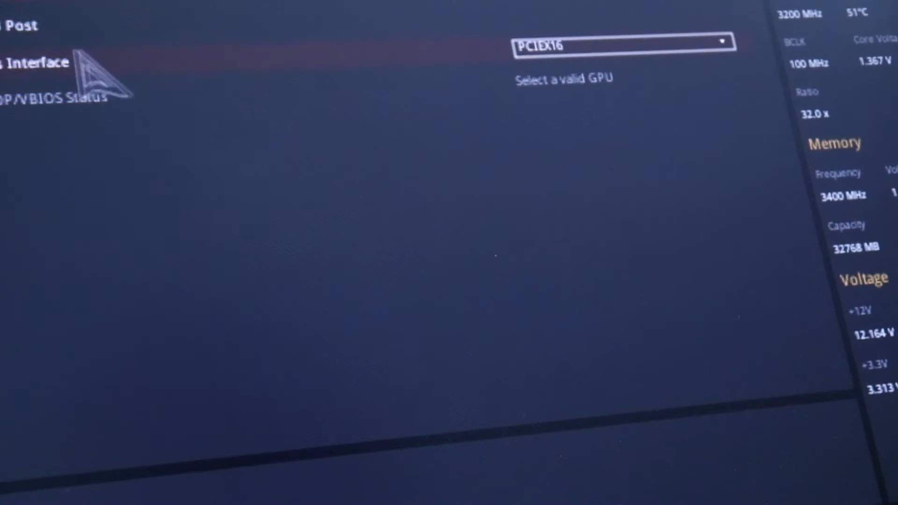